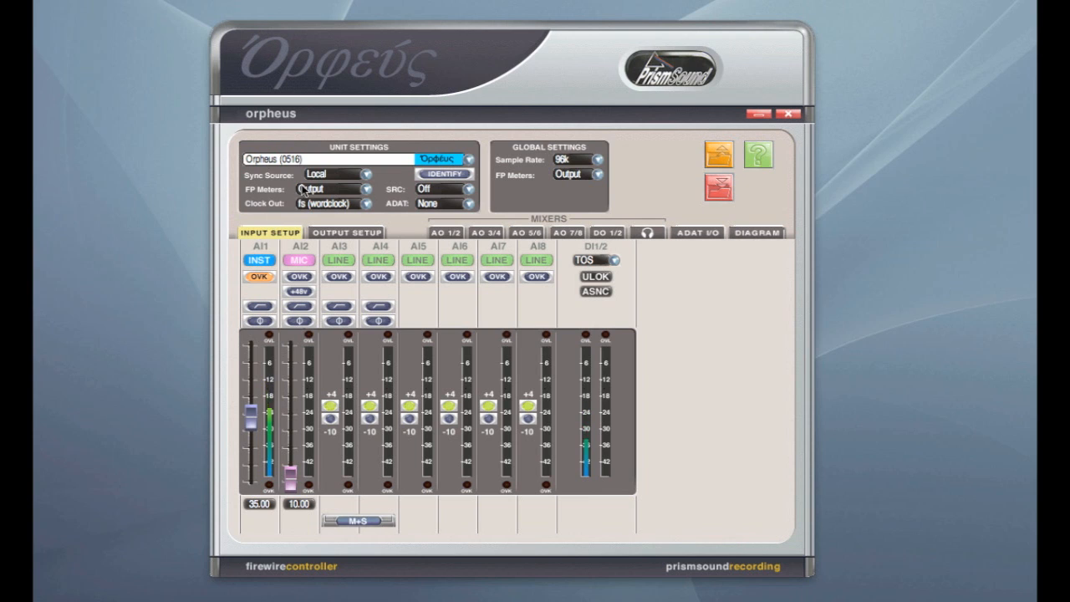
mouse_move(314, 189)
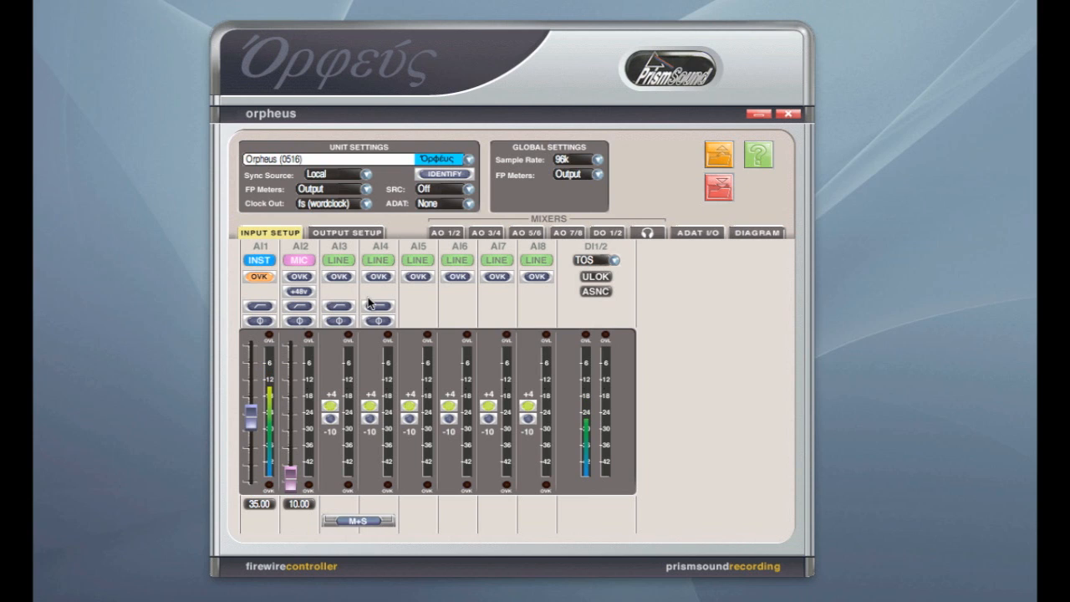
mouse_move(655, 280)
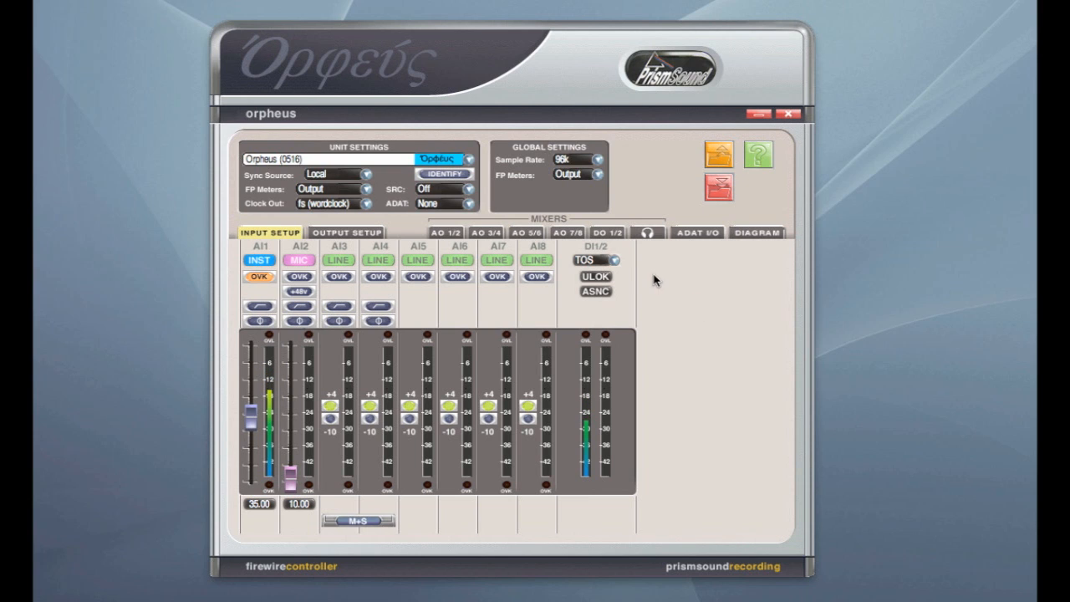
Keep TOS as digital input format, then view output settings and the AO 1/2 mixer
left_click(593, 259)
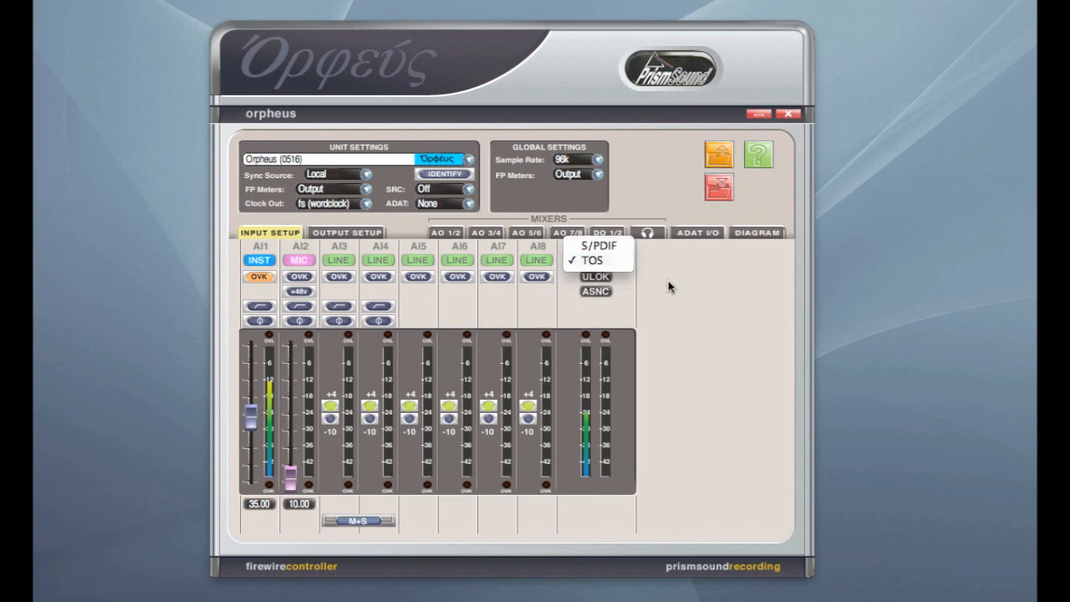
left_click(595, 261)
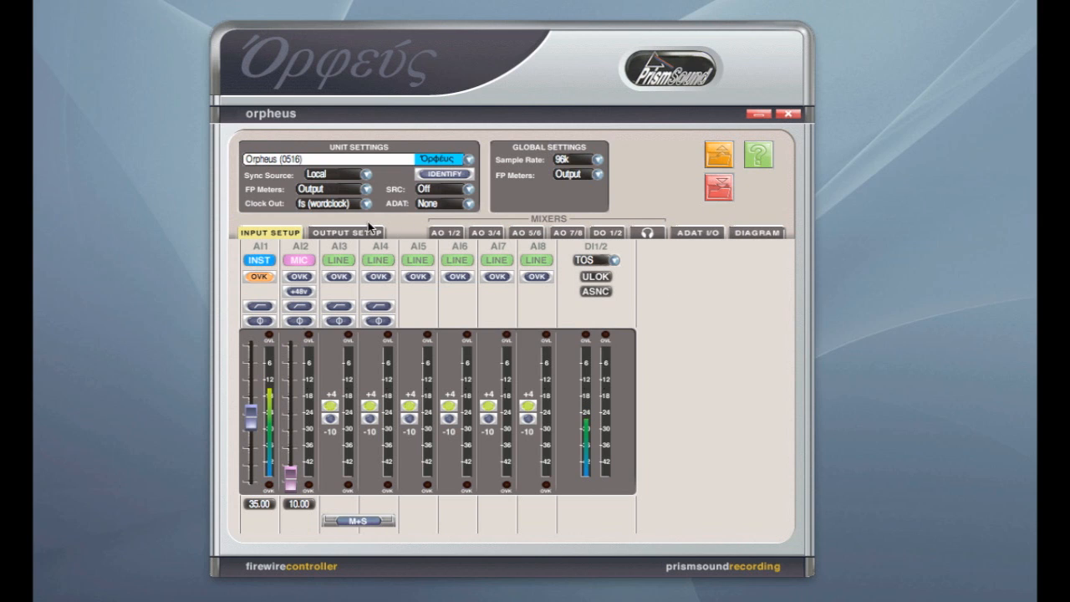
left_click(346, 232)
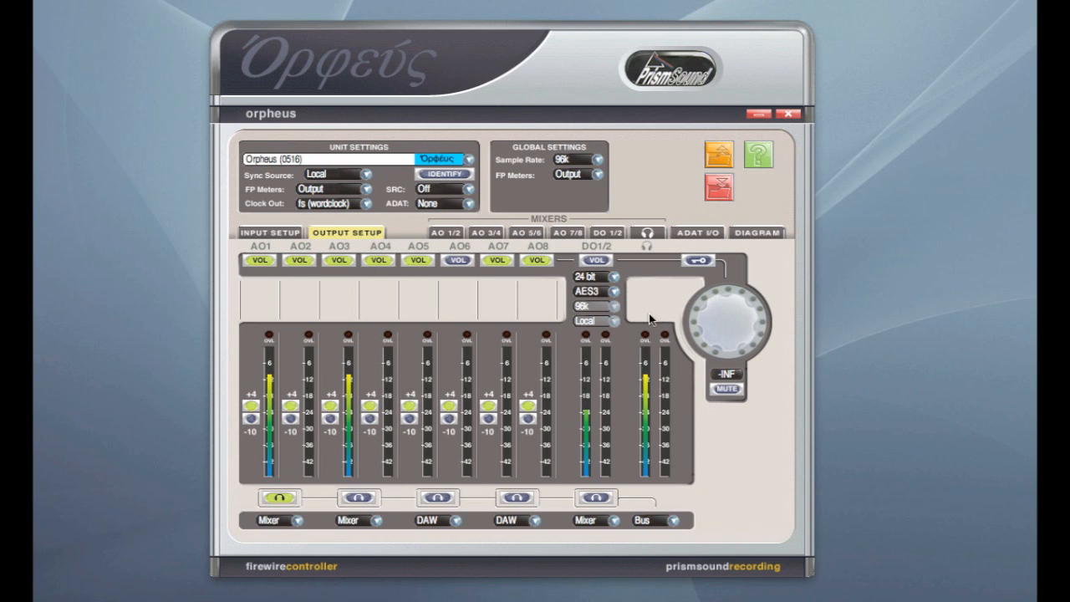
left_click(537, 261)
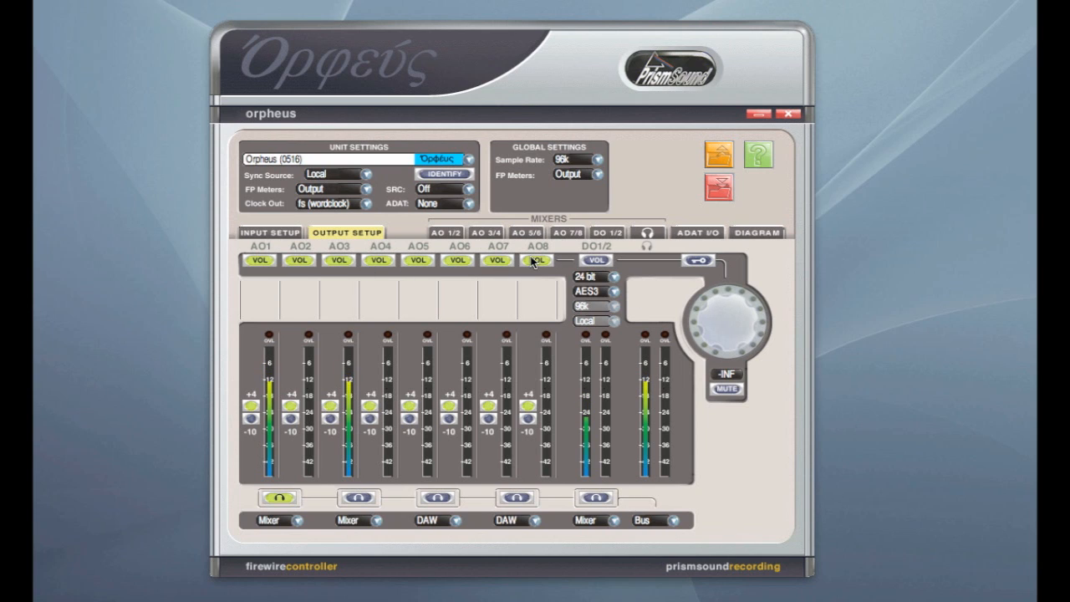
mouse_move(327, 287)
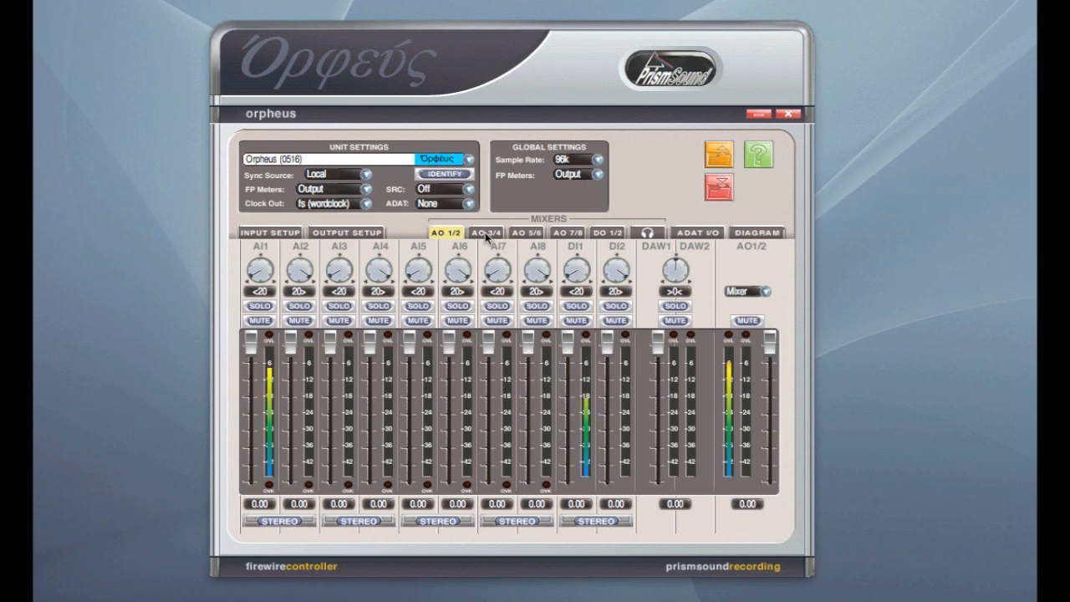
Step through the AO 3/4, AO 1/2 and AO 7/8 mixers, ending on the headphone mixer
left_click(485, 233)
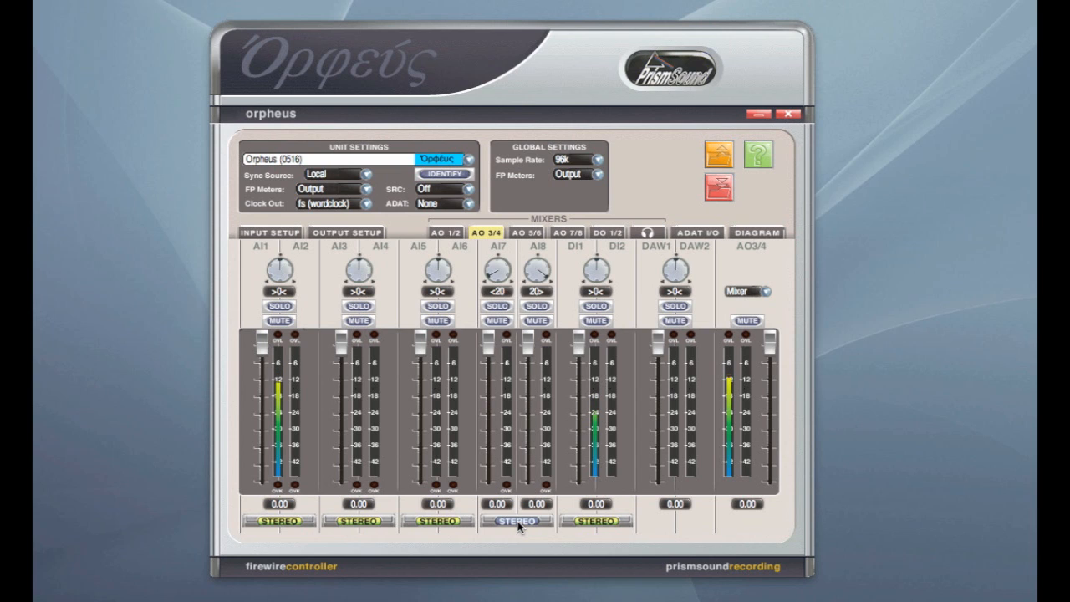
mouse_move(542, 406)
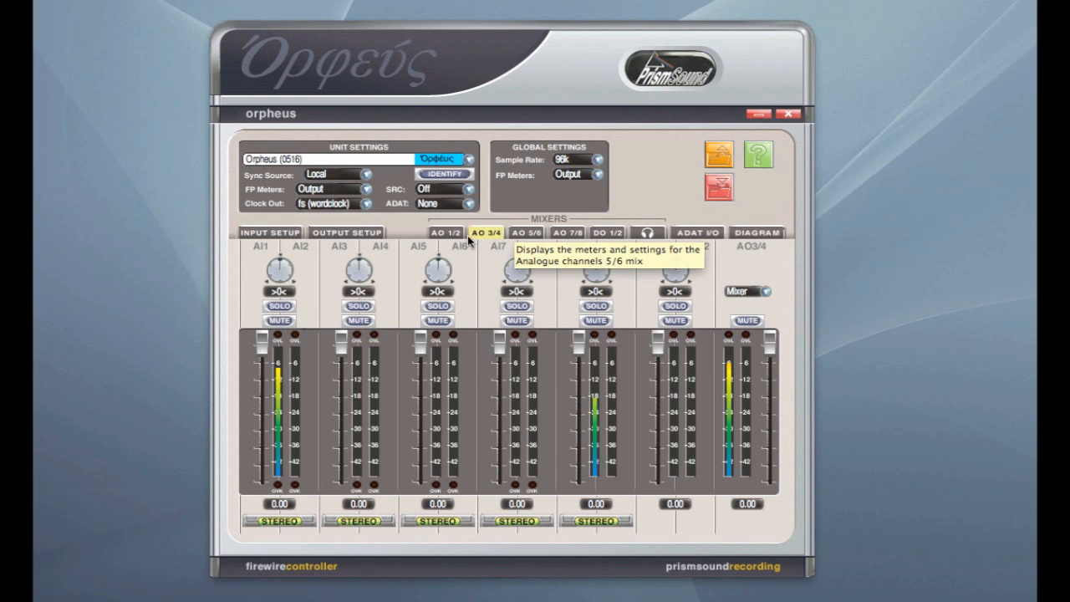
left_click(445, 233)
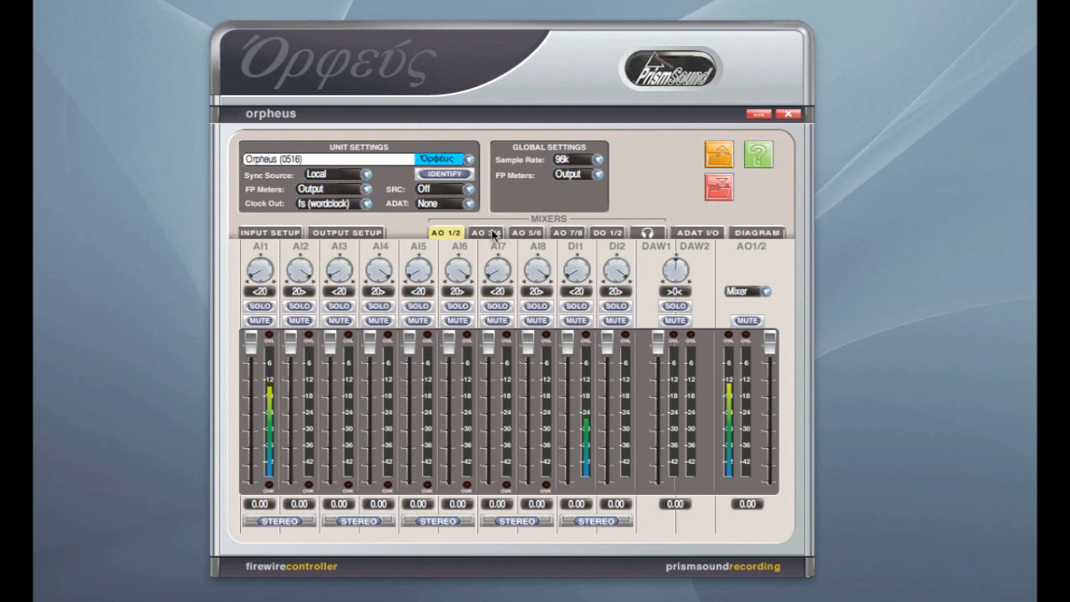
left_click(567, 233)
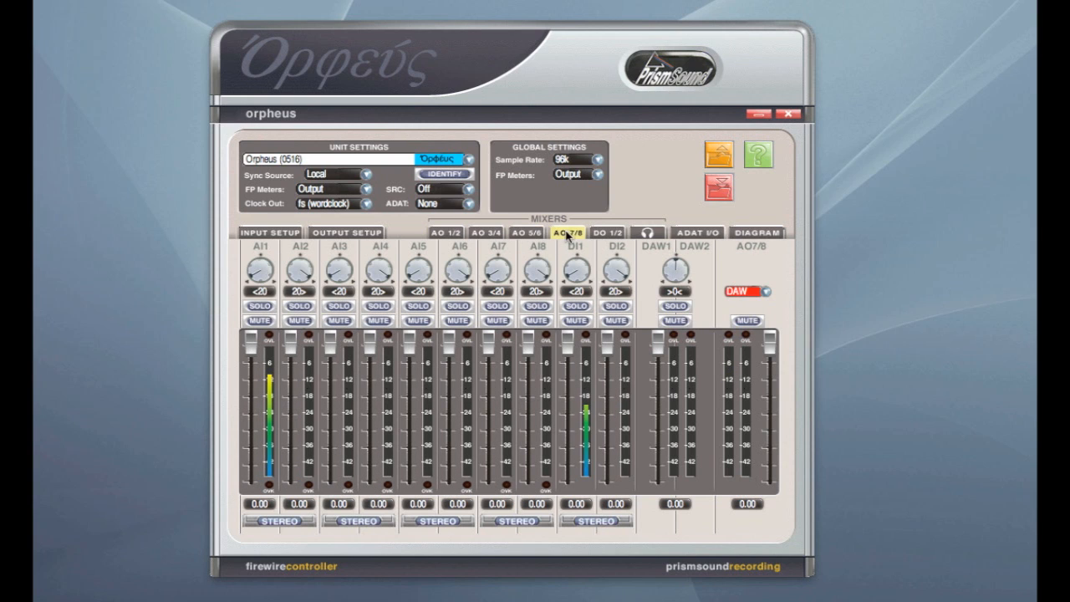
mouse_move(615, 240)
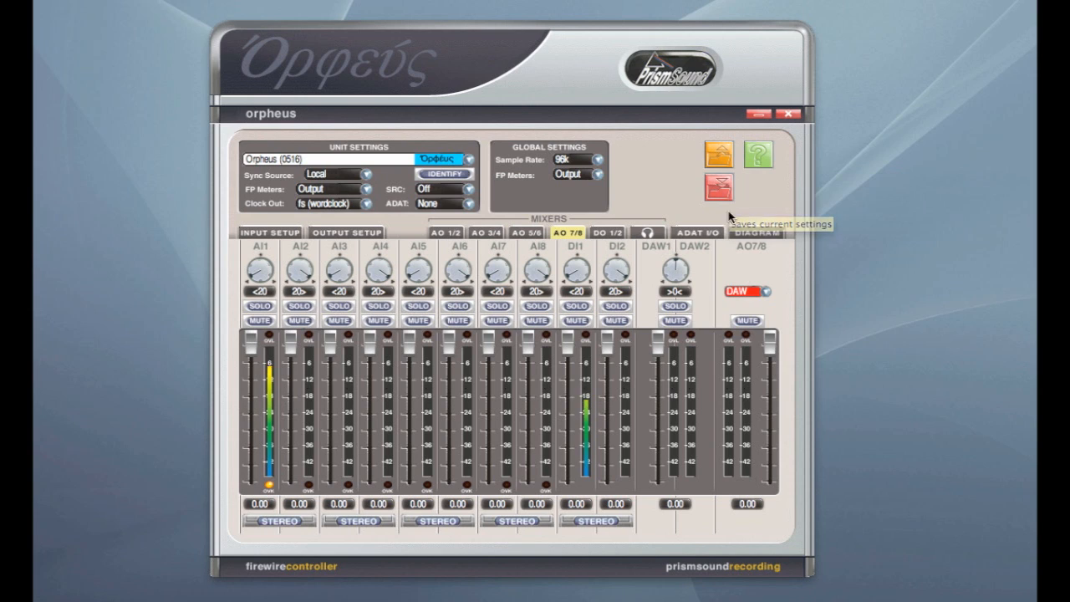
left_click(649, 232)
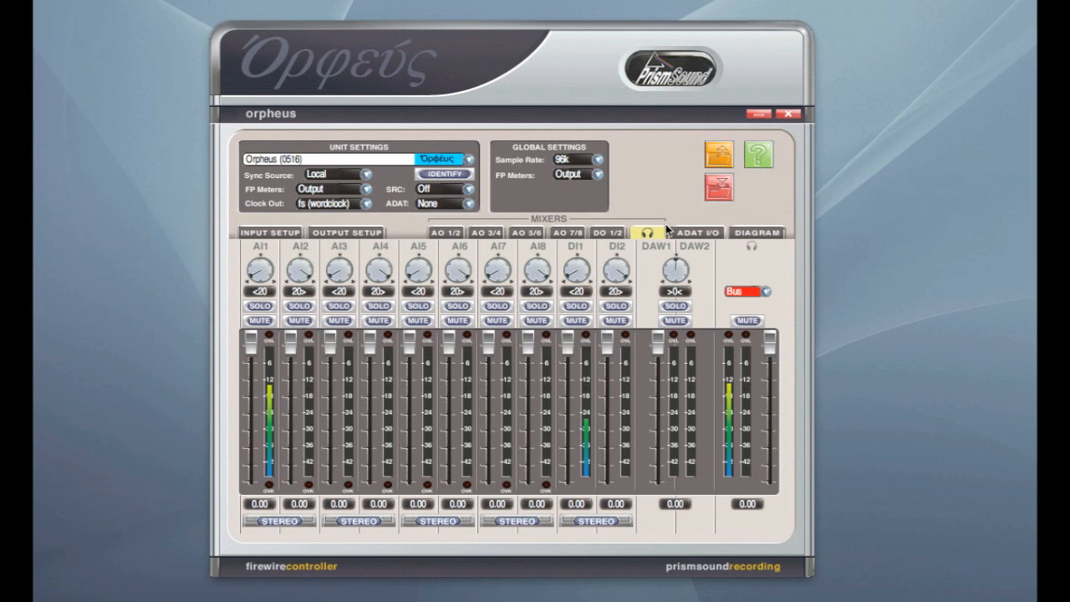
View the ADAT I/O meters and signal-flow diagram, then the AO 5/6 and AO 3/4 mixers
left_click(697, 232)
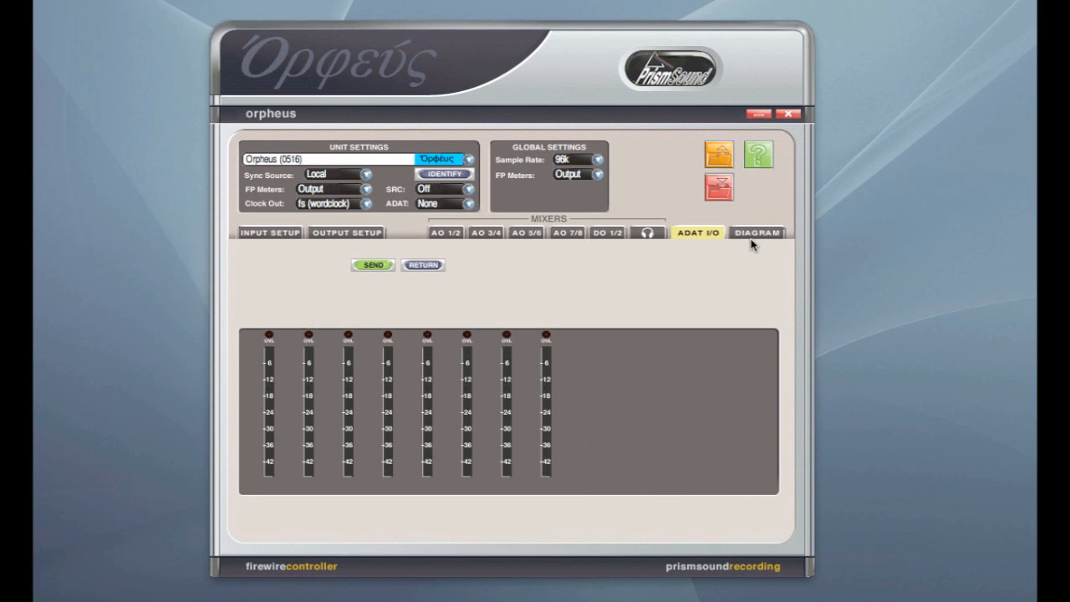
left_click(756, 232)
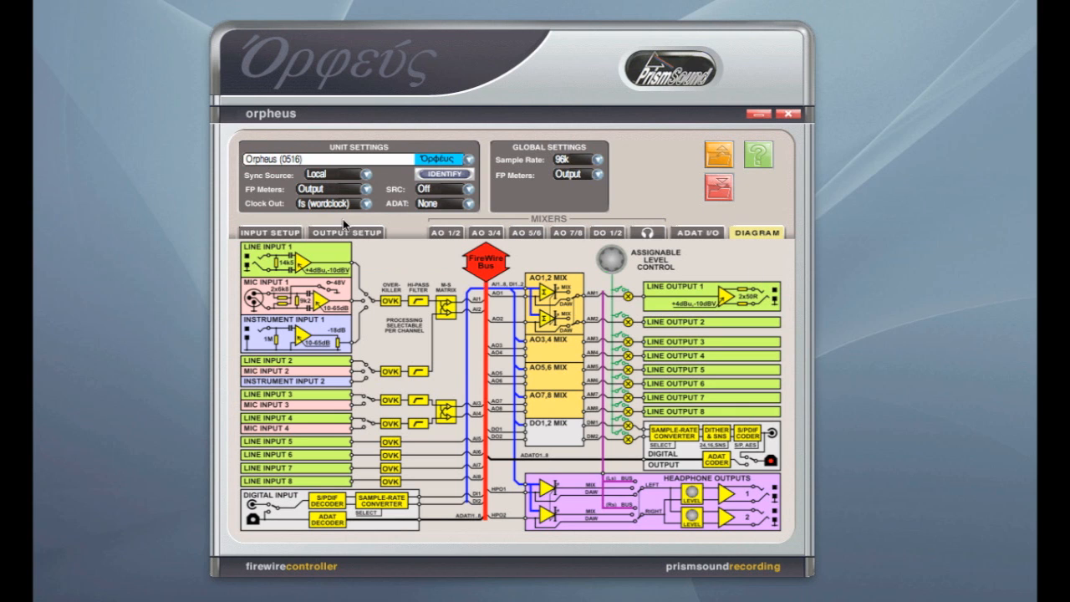
mouse_move(749, 177)
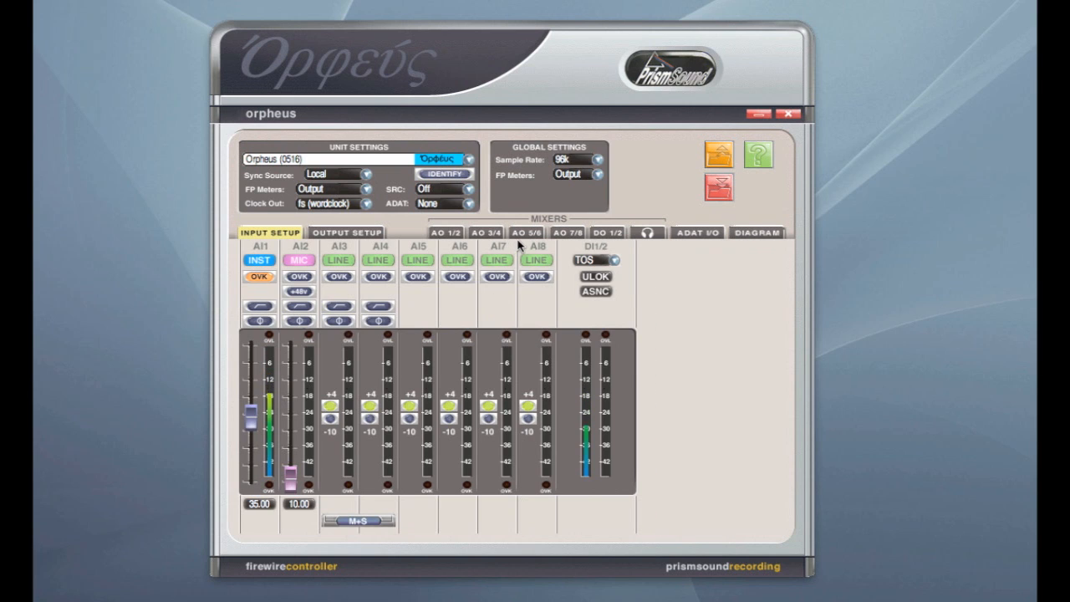
left_click(525, 232)
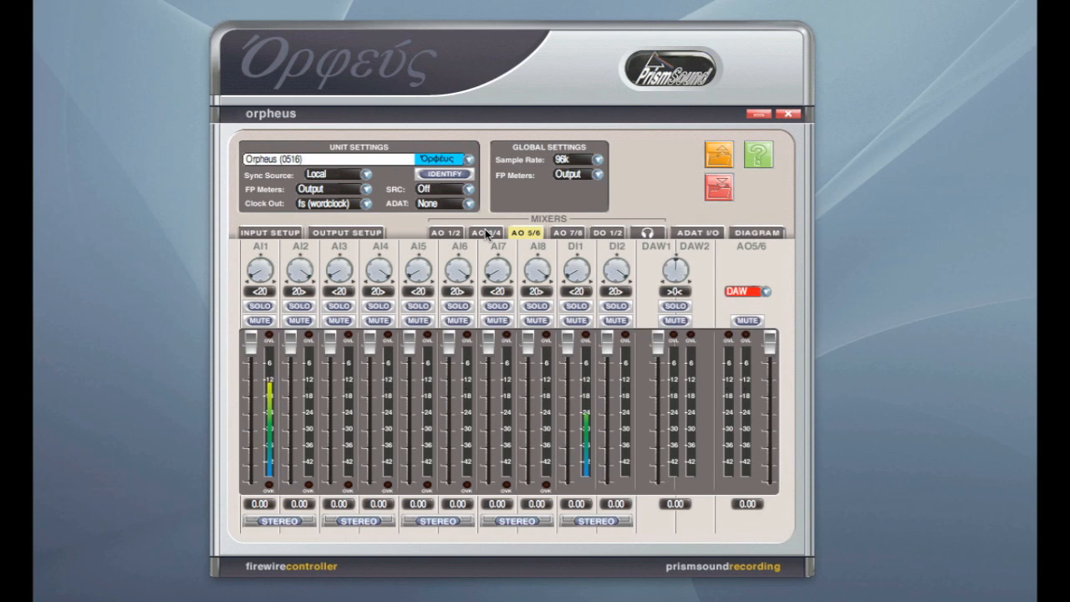
left_click(485, 232)
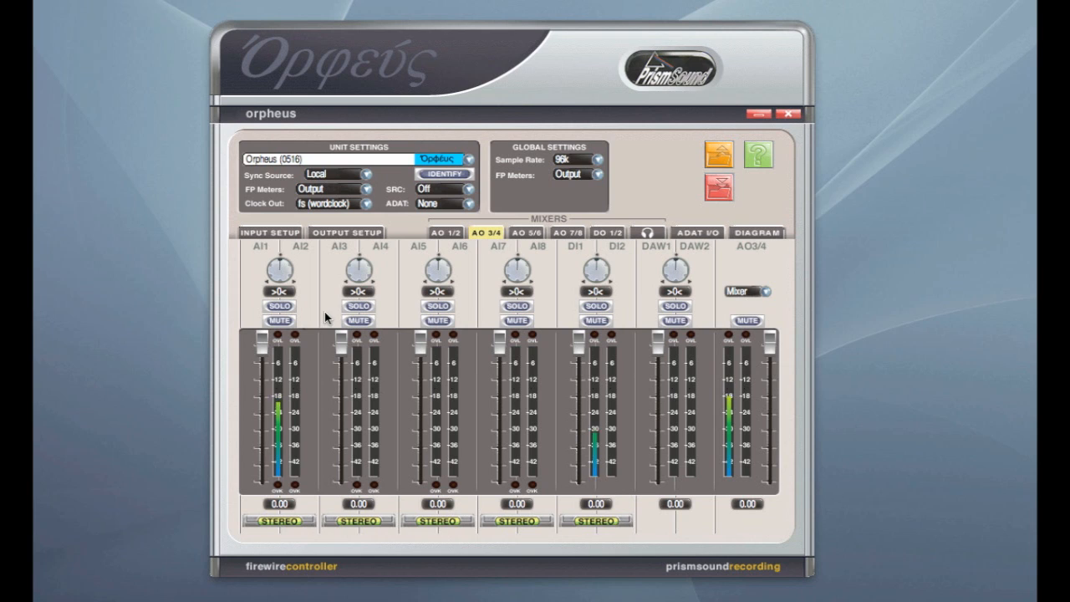